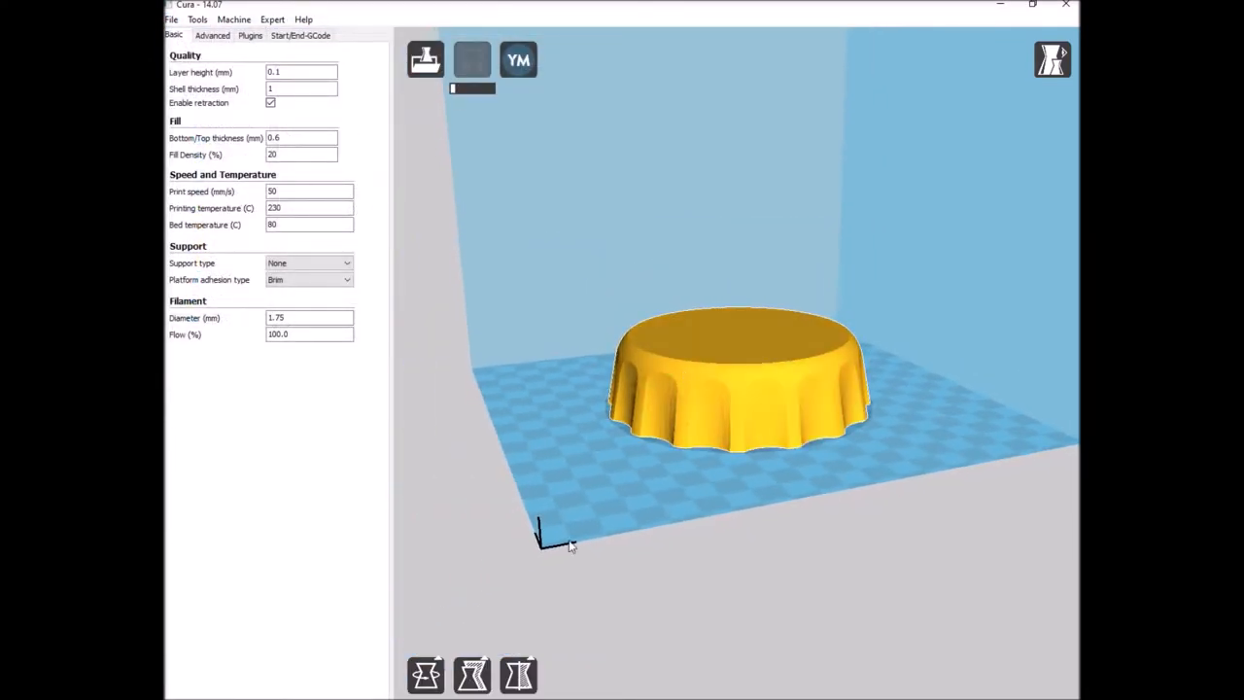
Rotate the yellow bottle cap about 165 degrees so its hollow inner side faces upward
{"action": "left_click", "coordinate": [738, 389]}
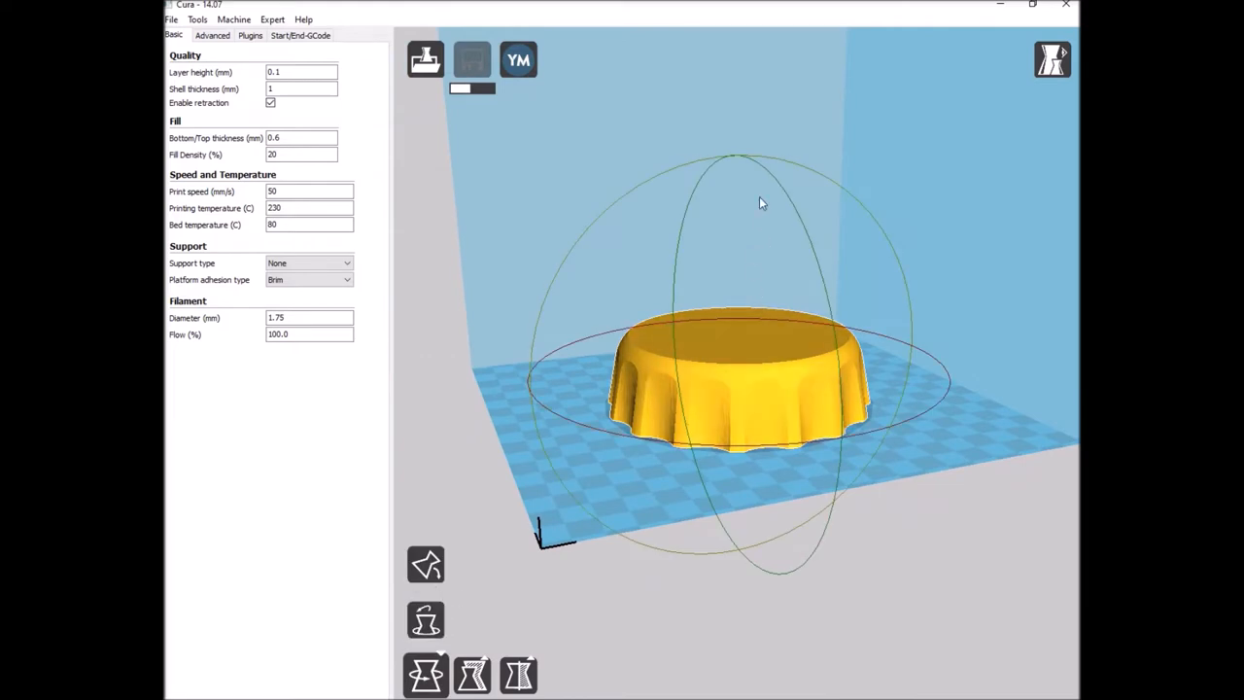
{"action": "left_click_drag", "start_coordinate": [762, 202], "coordinate": [843, 329]}
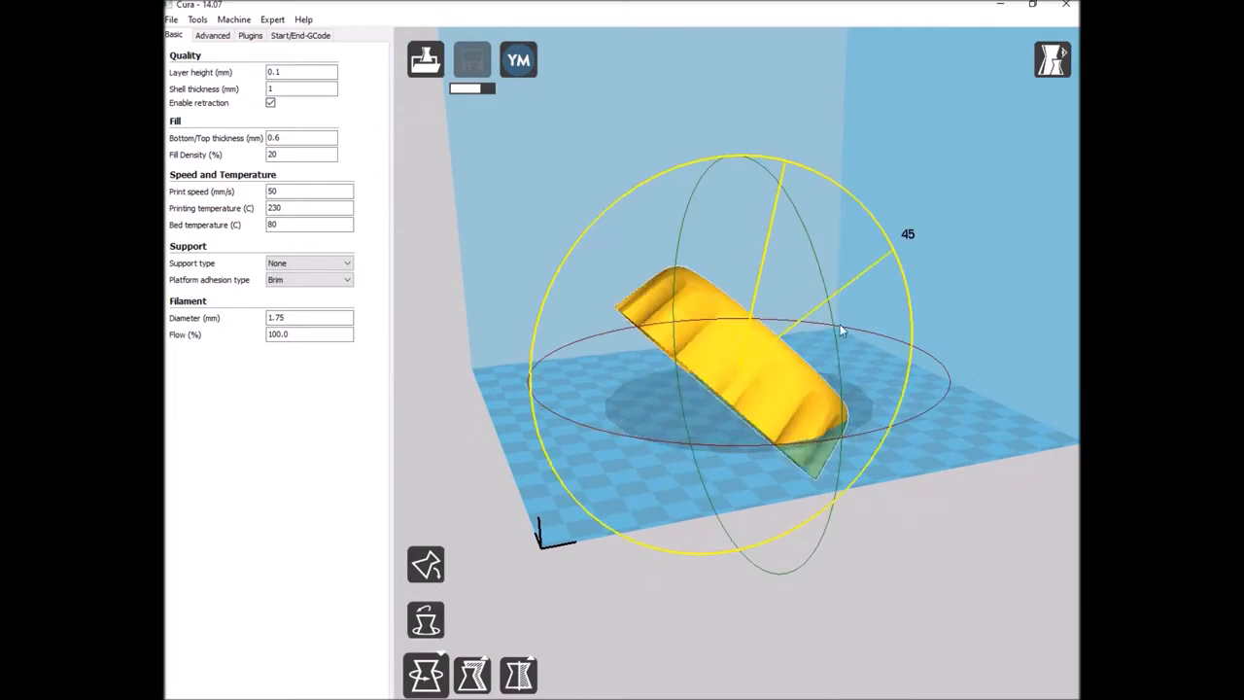
{"action": "left_click_drag", "start_coordinate": [839, 328], "coordinate": [723, 554]}
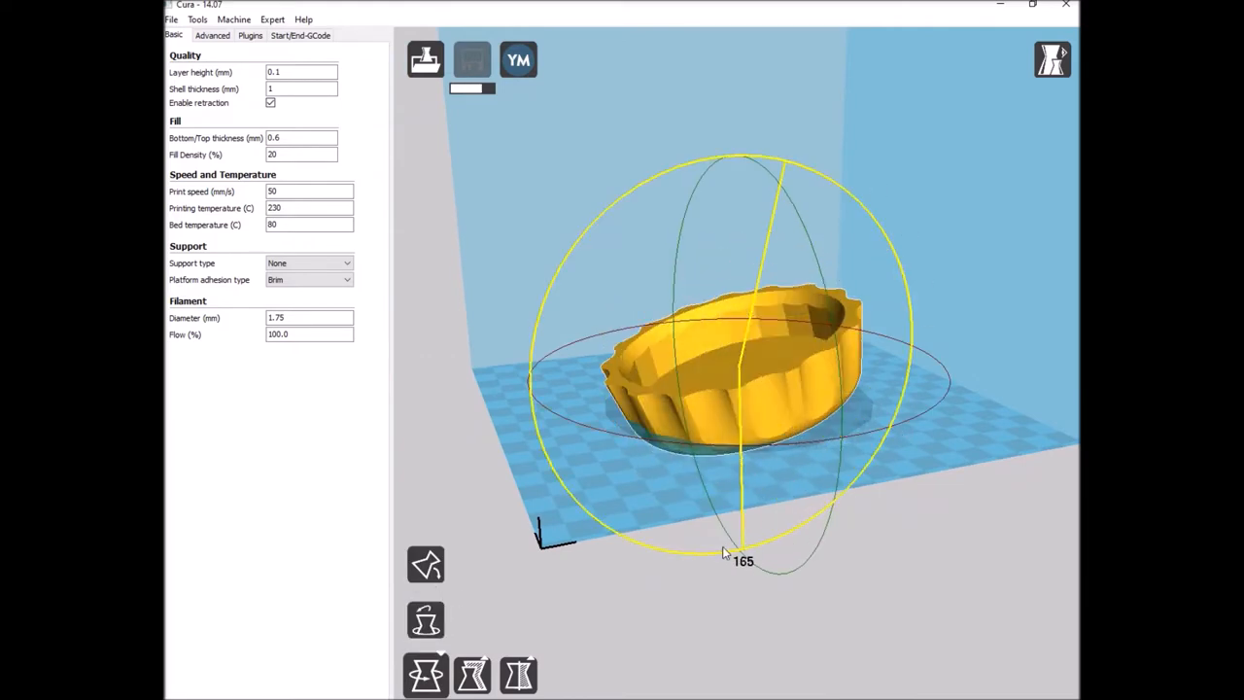